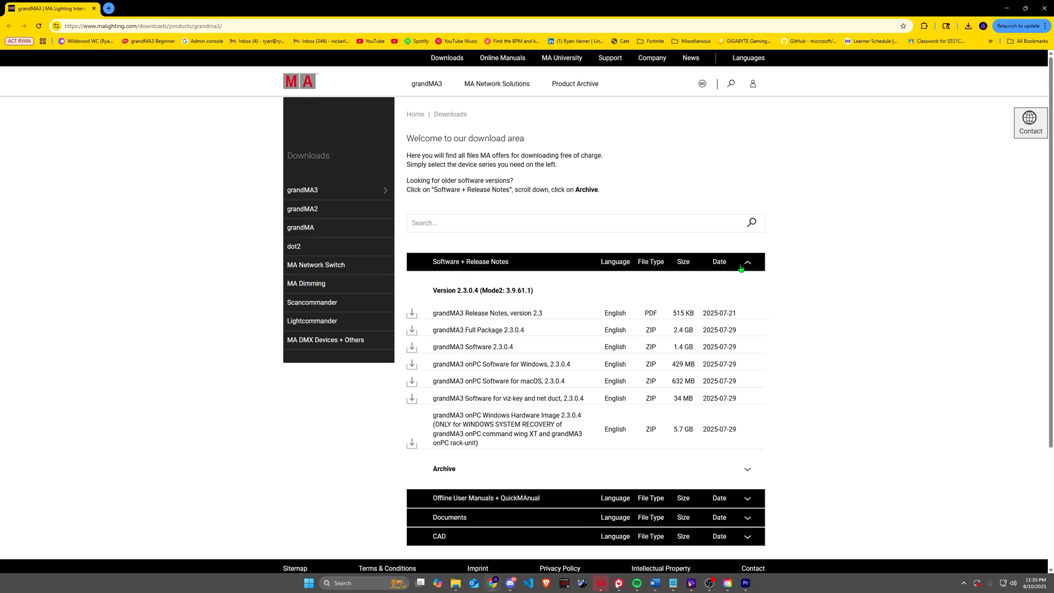
{"action": "mouse_move", "coordinate": [733, 282]}
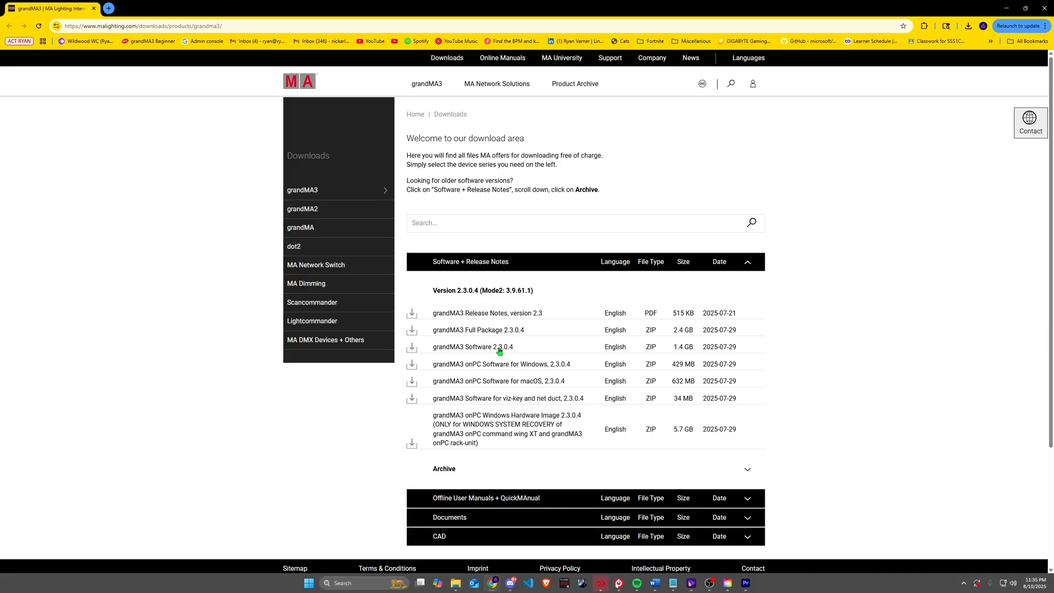
{"action": "mouse_move", "coordinate": [511, 370]}
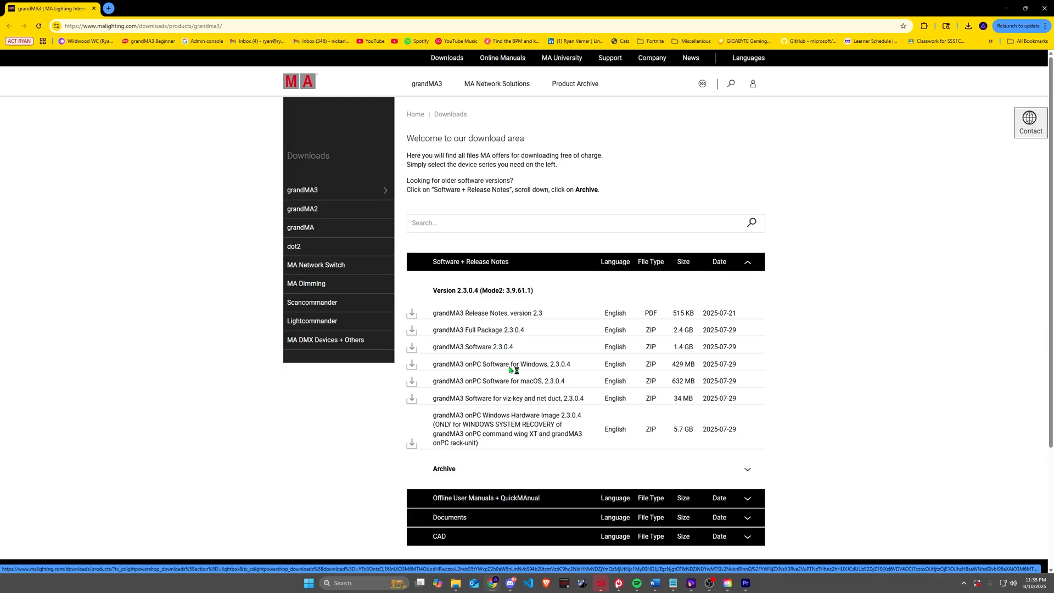
- Download grandMA3 onPC Software for Windows 2.3.0.4, accepting the EULA
{"action": "left_click", "coordinate": [411, 363]}
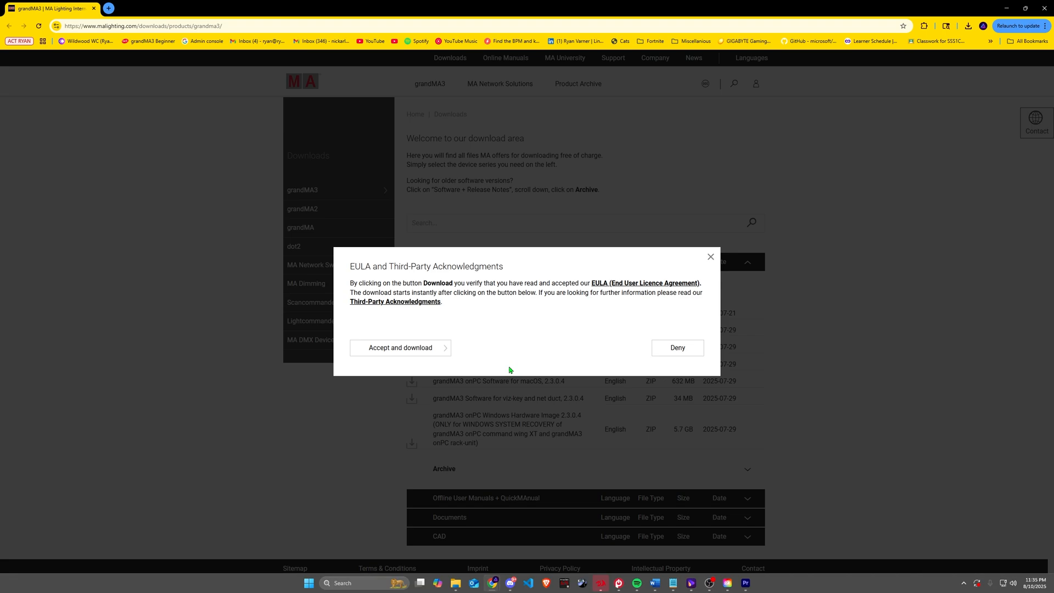
{"action": "left_click", "coordinate": [400, 347]}
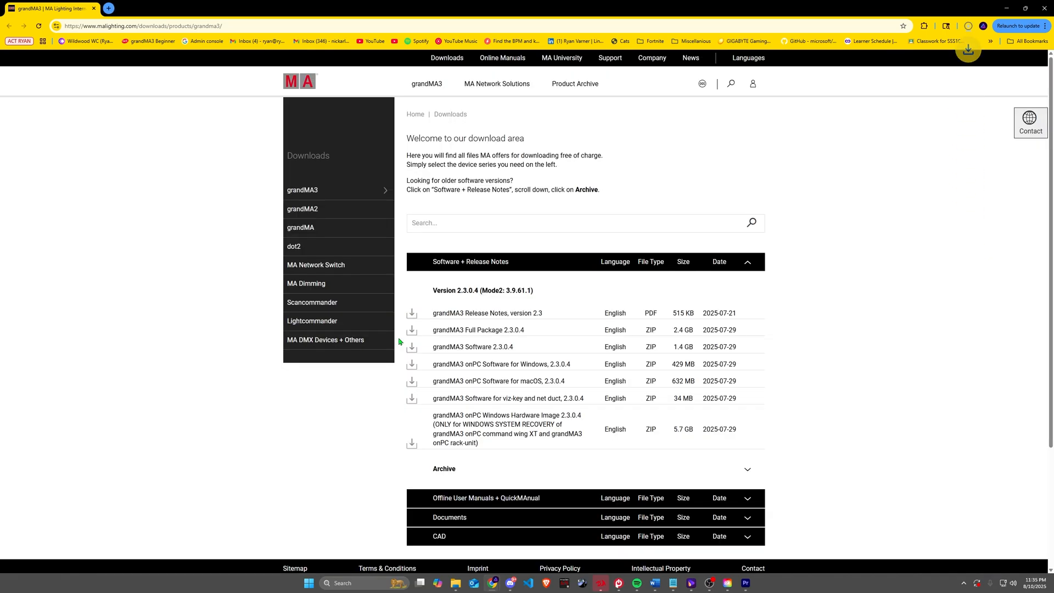
- Extract the grandMA3_onPC_win_v2.3.0.4 (1) zip into the suggested Downloads folder
{"action": "right_click", "coordinate": [141, 119]}
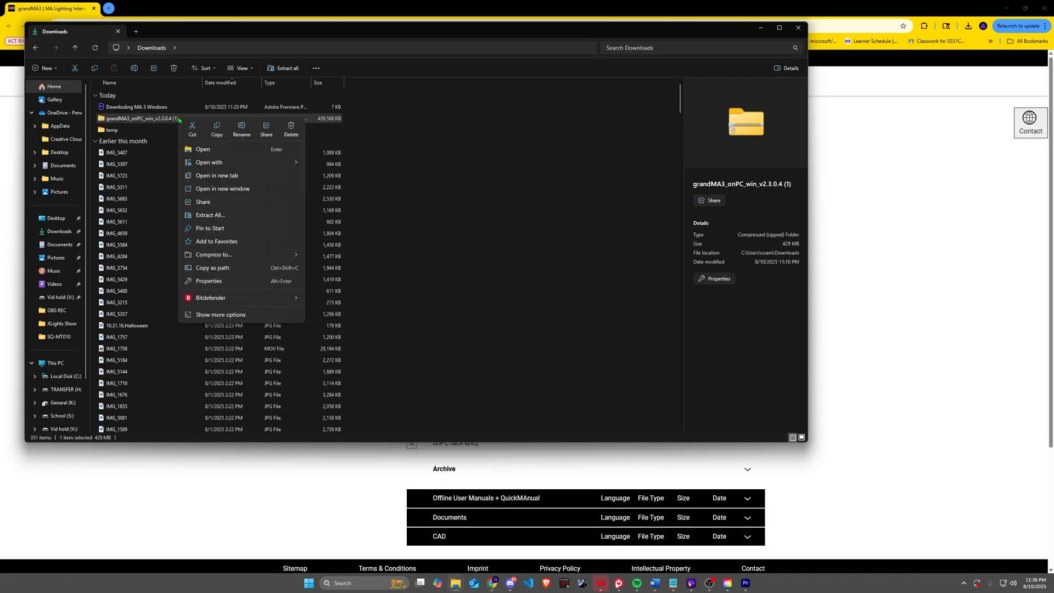
{"action": "left_click", "coordinate": [209, 215]}
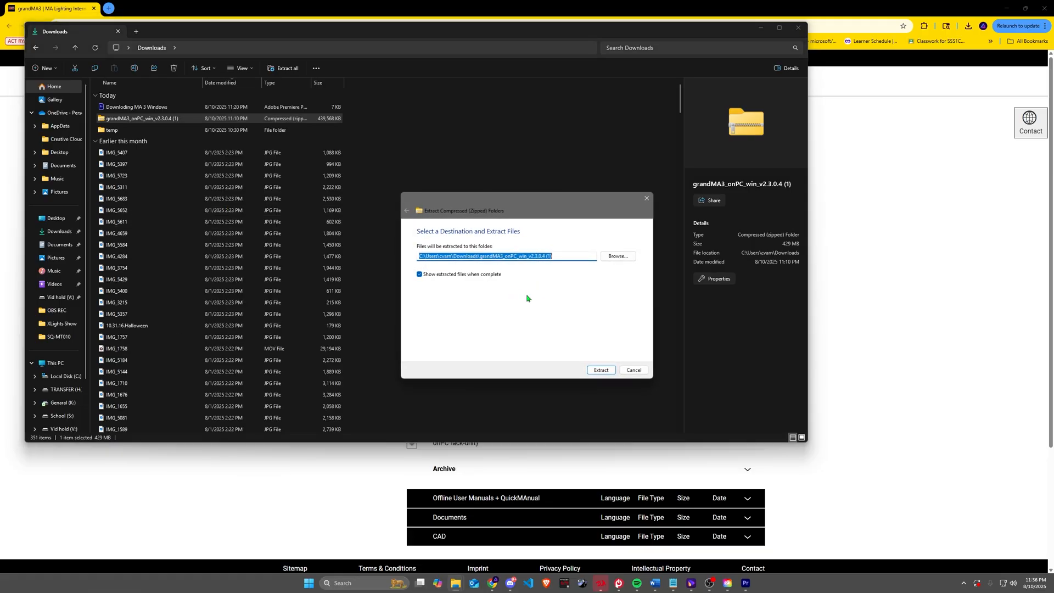
{"action": "left_click", "coordinate": [600, 370]}
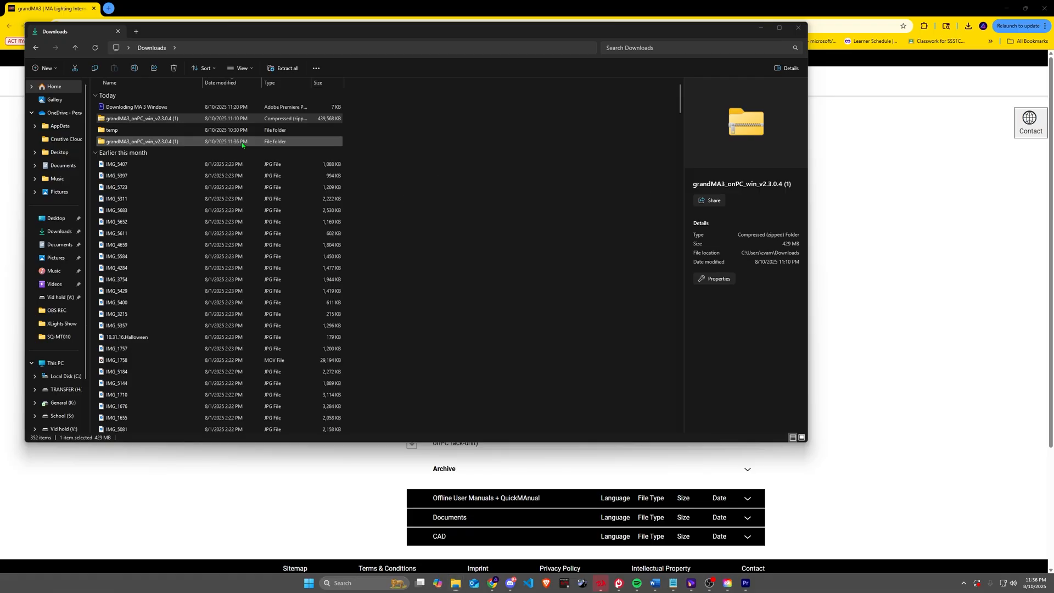
- Launch the grandMA3_onPC_win_v2.3.0.4 installer from the extracted folder's ma subfolder
{"action": "double_click", "coordinate": [132, 142]}
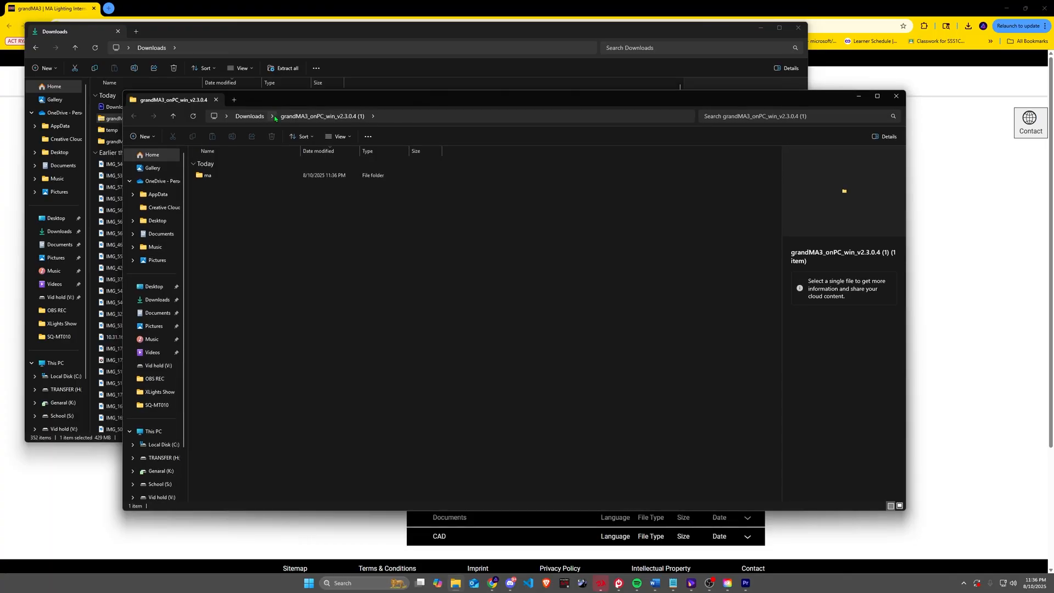
{"action": "left_click", "coordinate": [207, 174]}
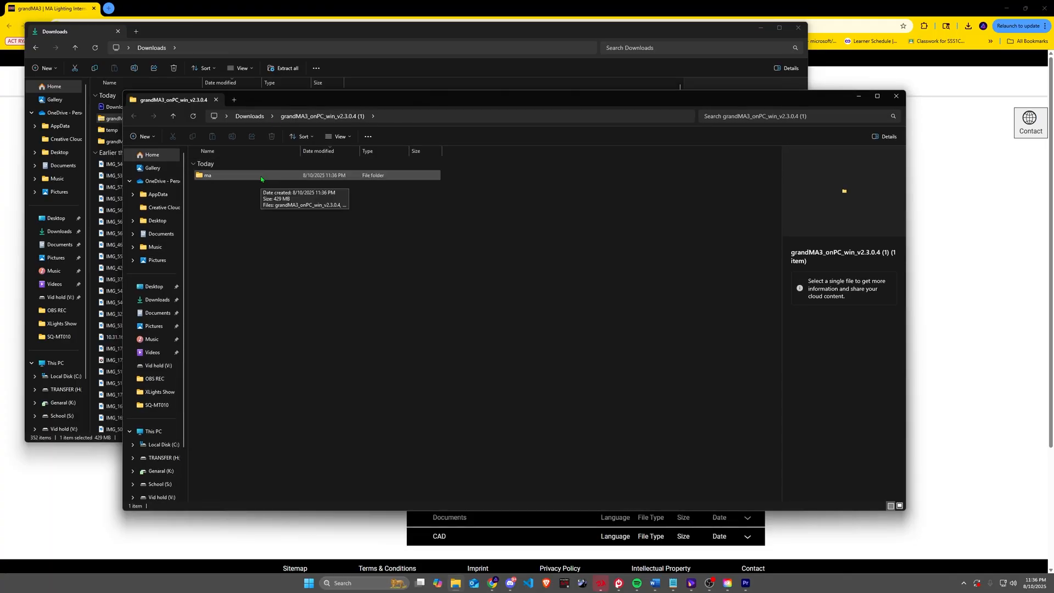
{"action": "double_click", "coordinate": [207, 175]}
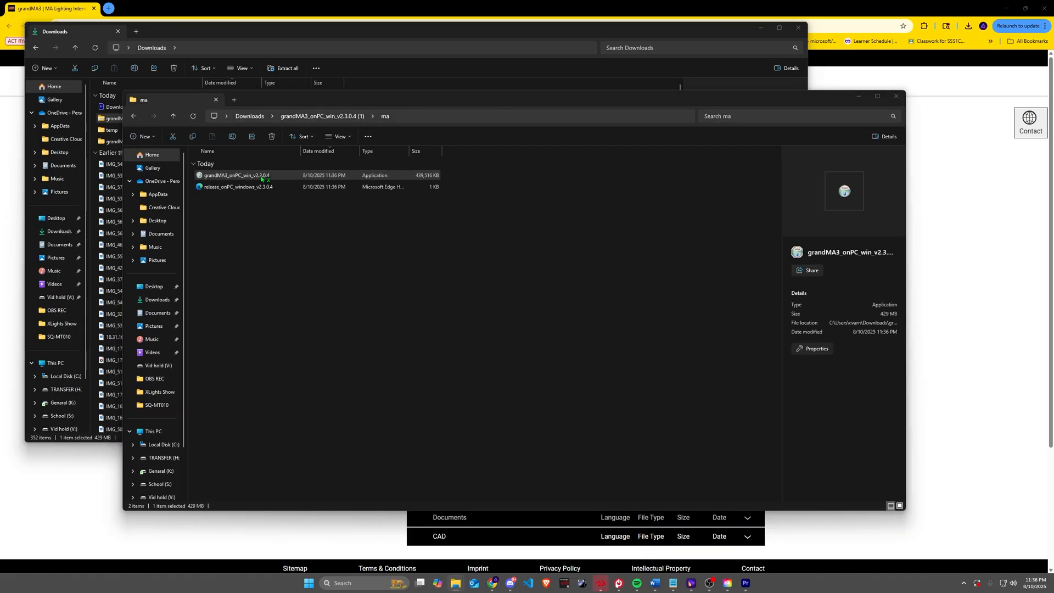
{"action": "double_click", "coordinate": [235, 174]}
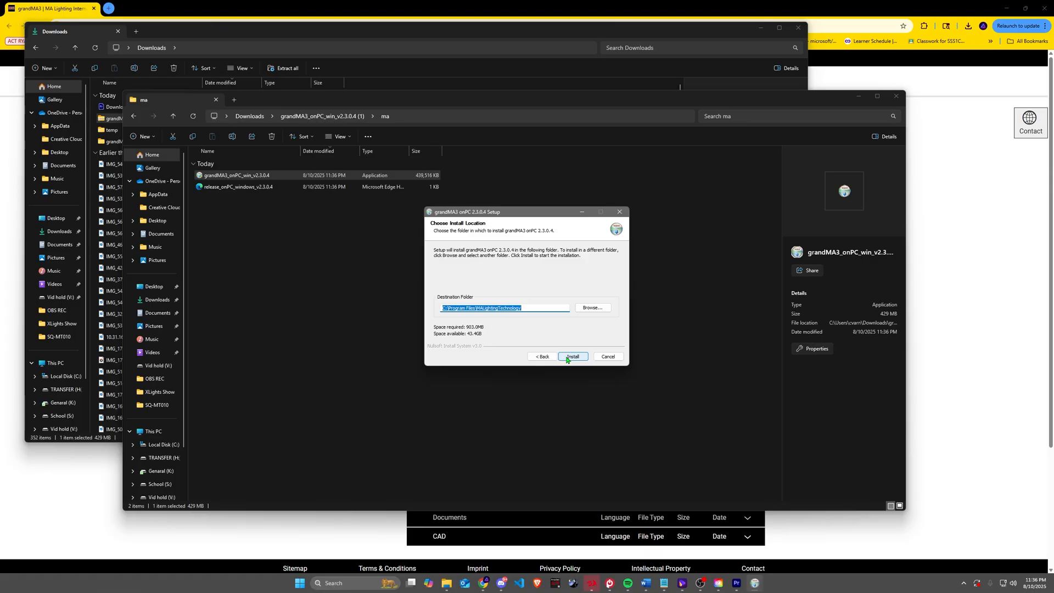
- Install grandMA3 onPC 2.3.0.4 to the default destination and finish the wizard
{"action": "left_click", "coordinate": [573, 355]}
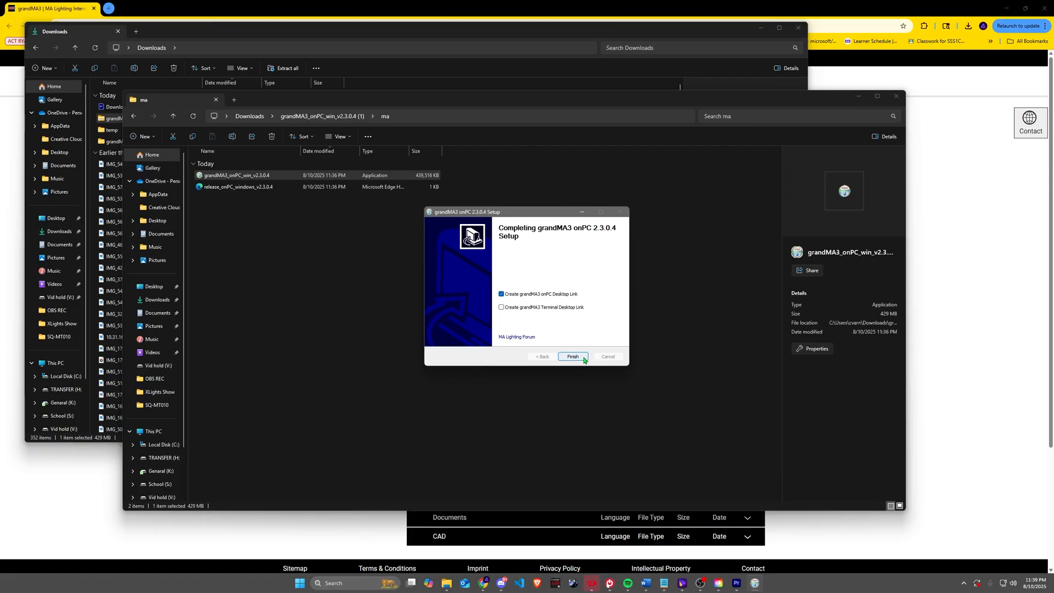
{"action": "left_click", "coordinate": [573, 357]}
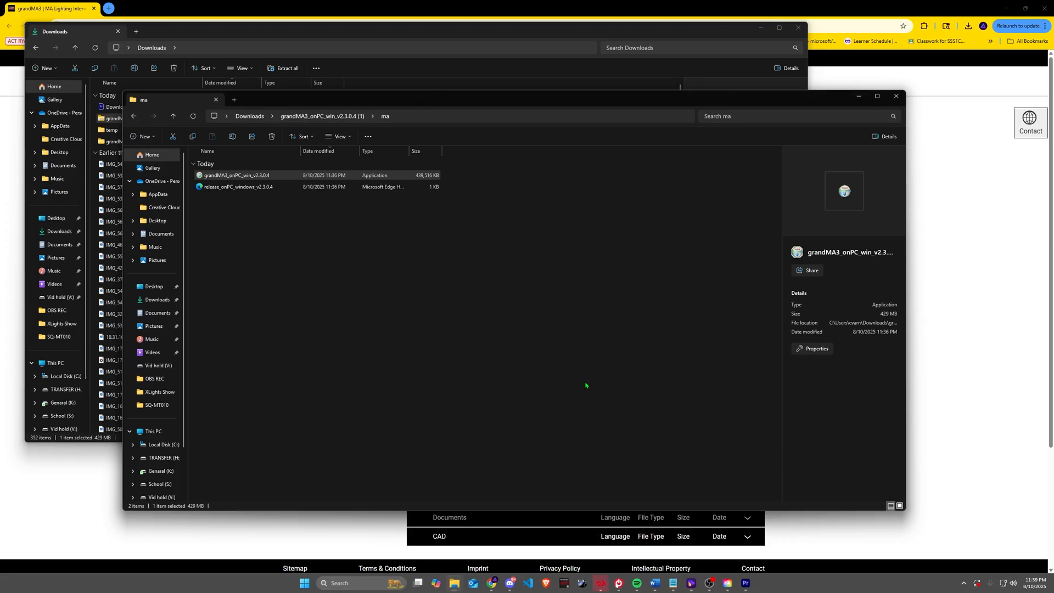